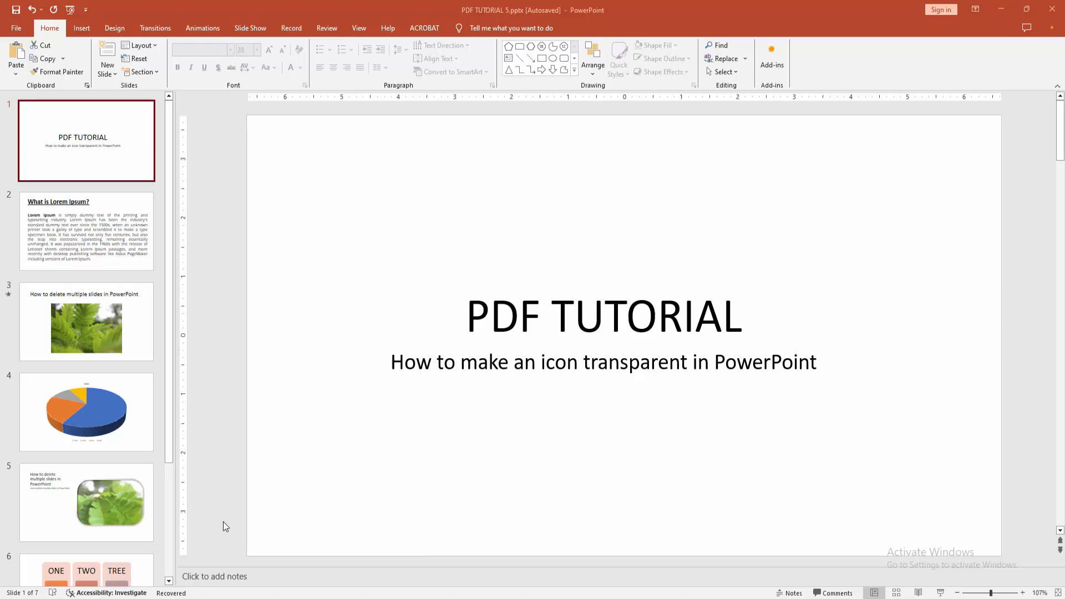
{"action": "mouse_move", "coordinate": [286, 525]}
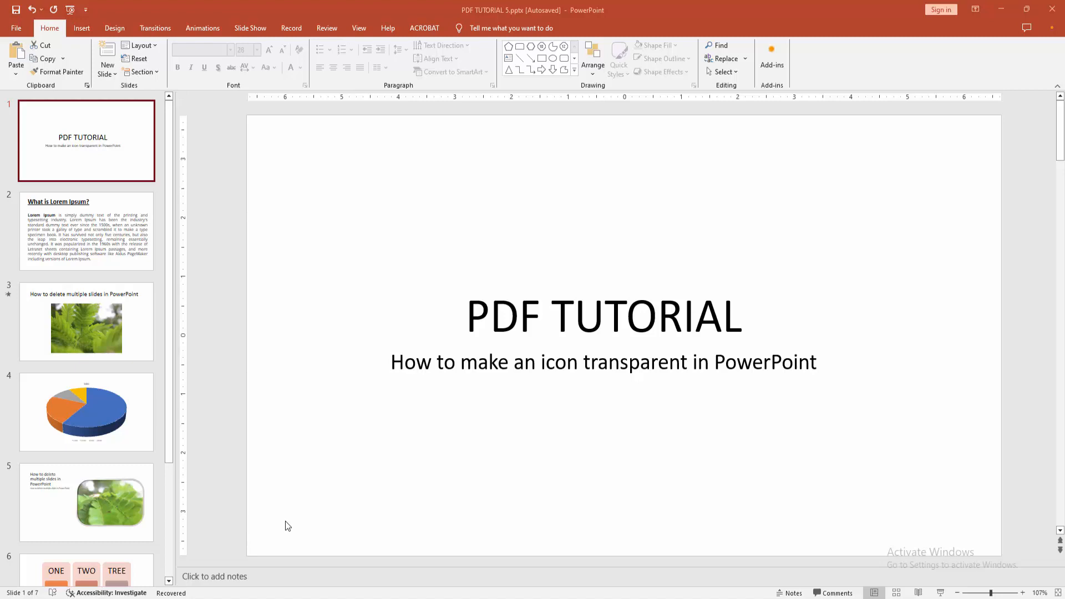
{"action": "mouse_move", "coordinate": [65, 37]}
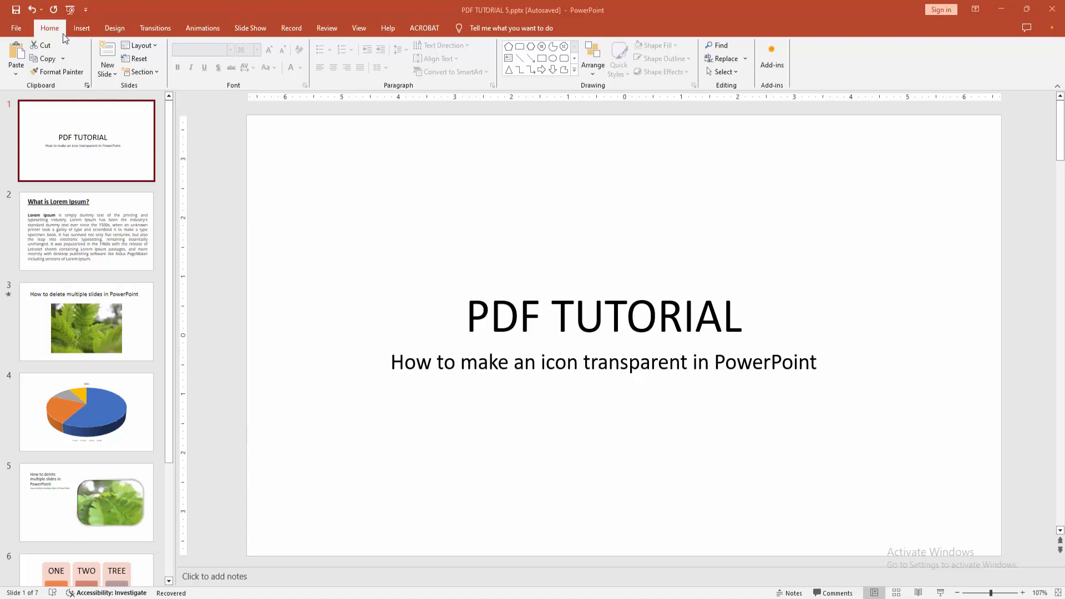
Insert a new slide with the Blank layout as slide 2
{"action": "left_click", "coordinate": [106, 72]}
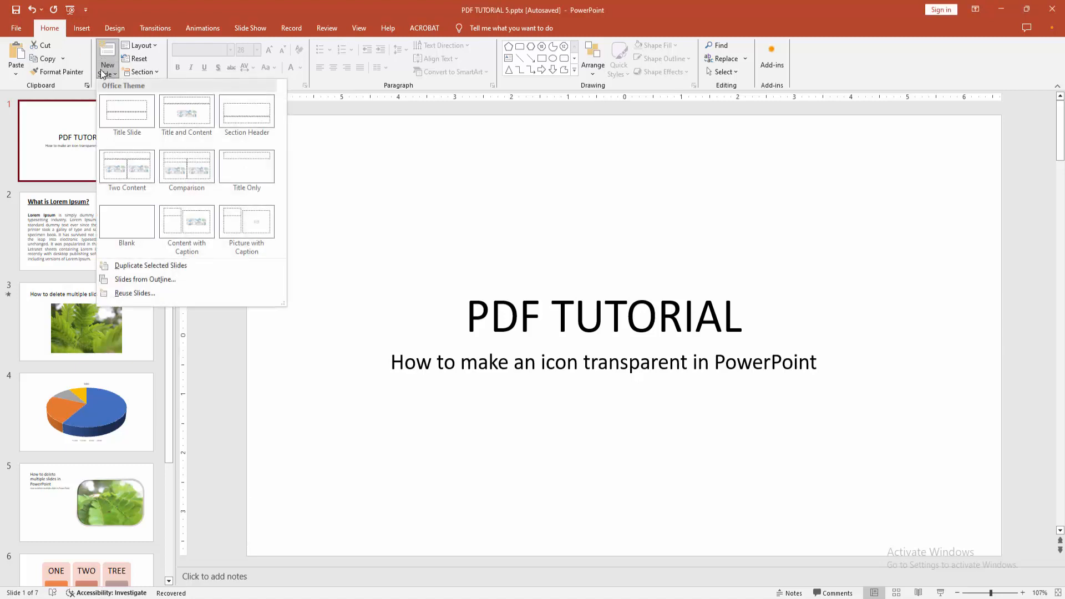
{"action": "left_click", "coordinate": [126, 220]}
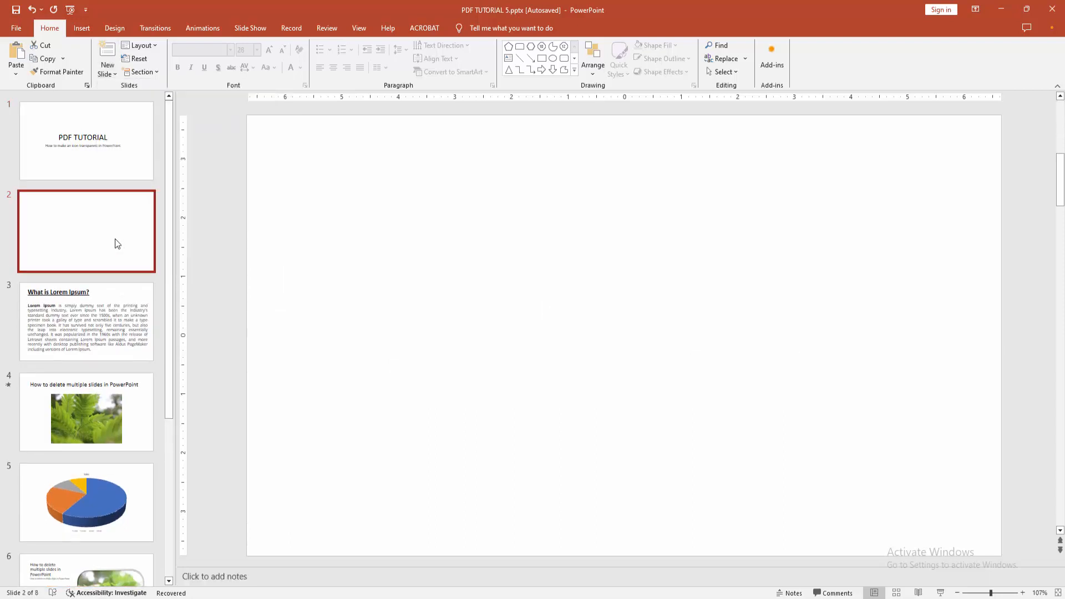
Show the Shapes gallery on the Insert tab
{"action": "left_click", "coordinate": [80, 28]}
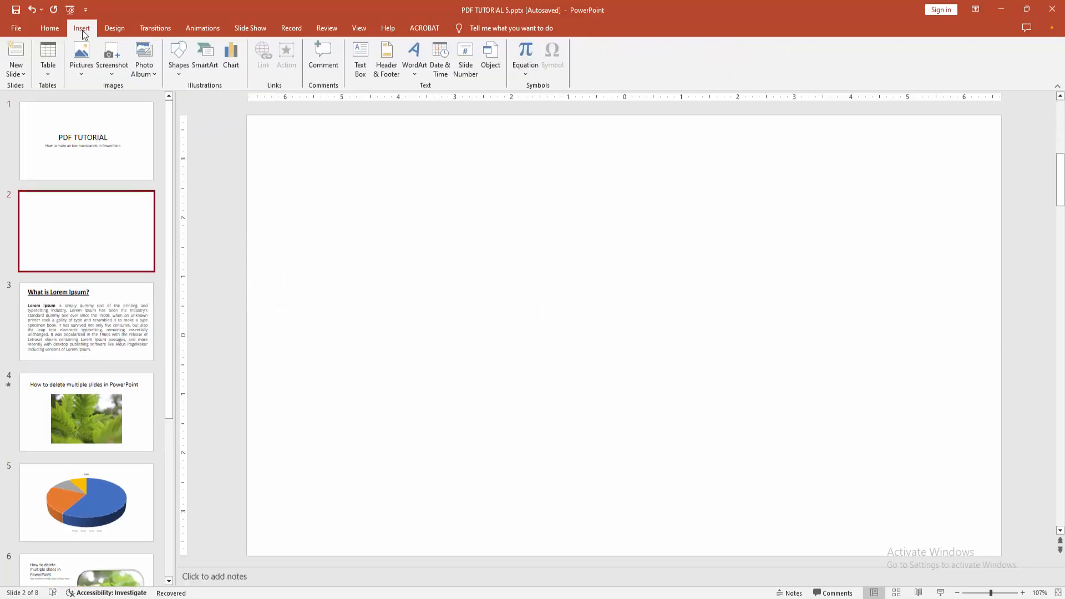
{"action": "left_click", "coordinate": [178, 55]}
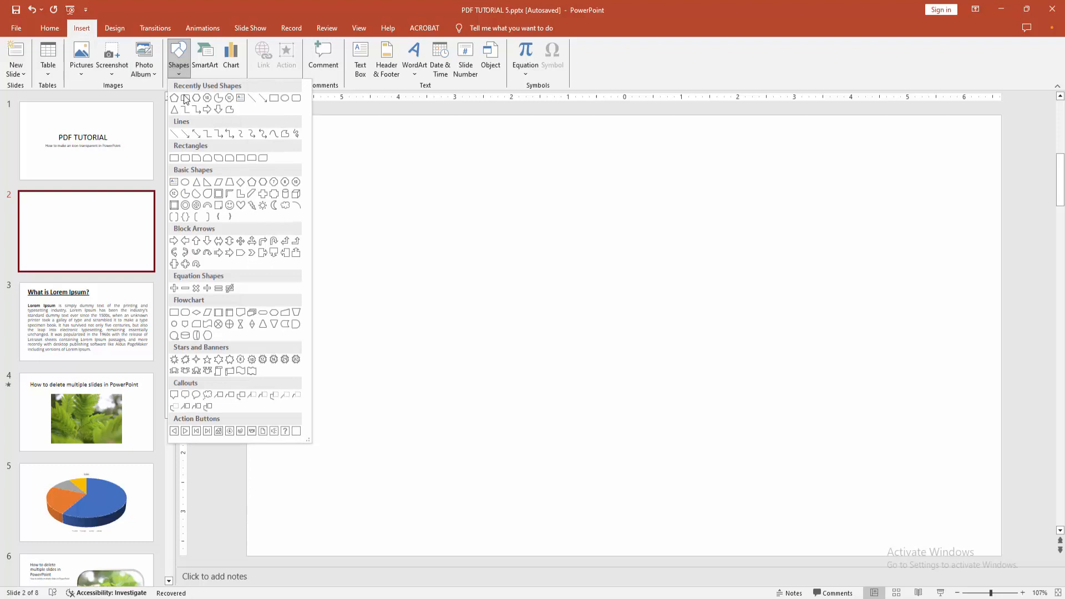
{"action": "mouse_move", "coordinate": [284, 306]}
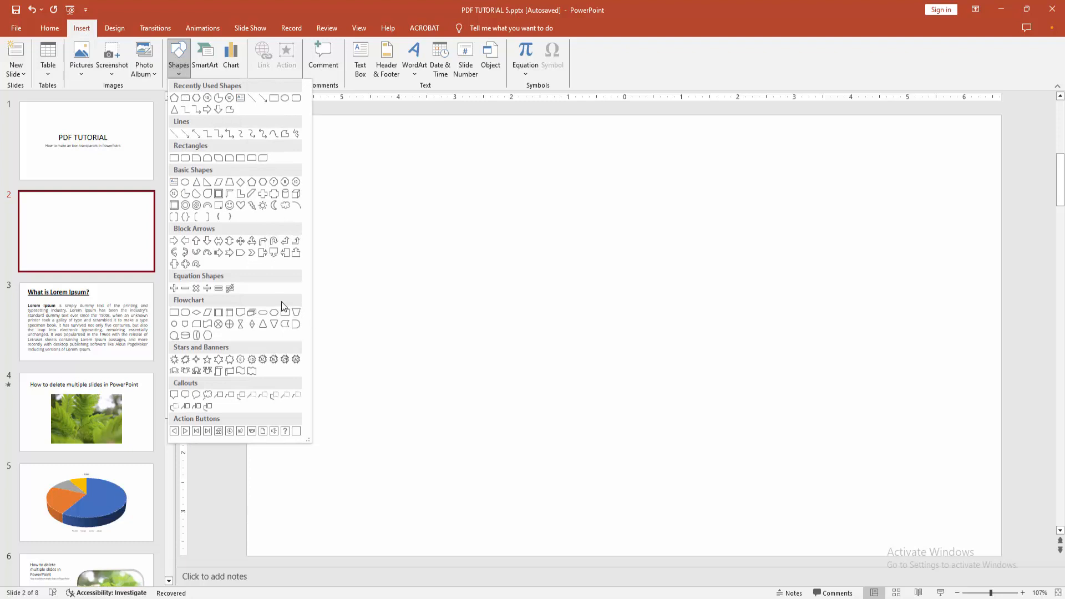
{"action": "mouse_move", "coordinate": [205, 254]}
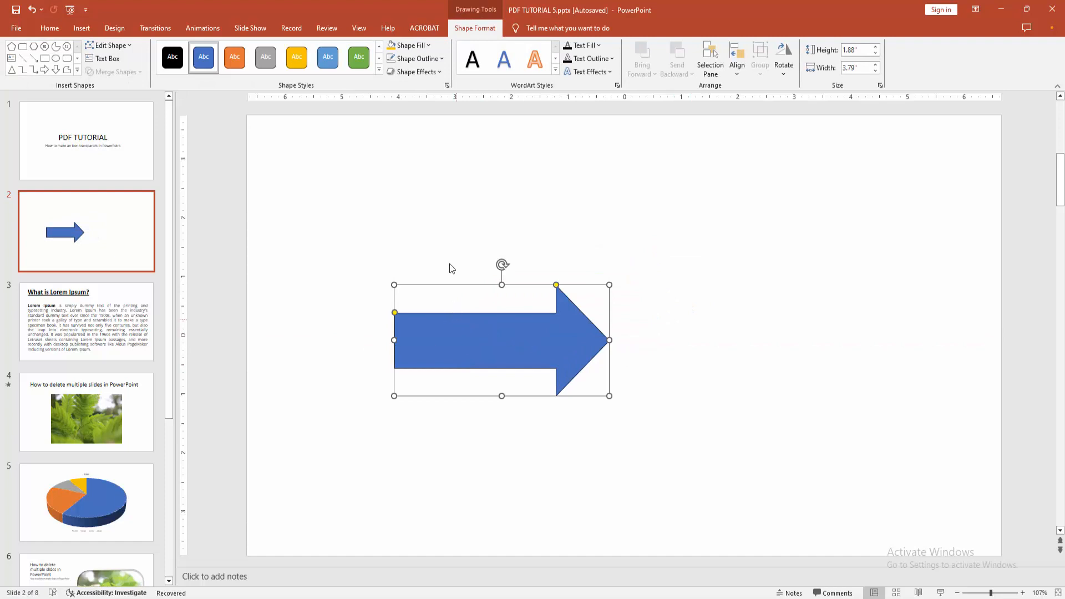
{"action": "mouse_move", "coordinate": [475, 28]}
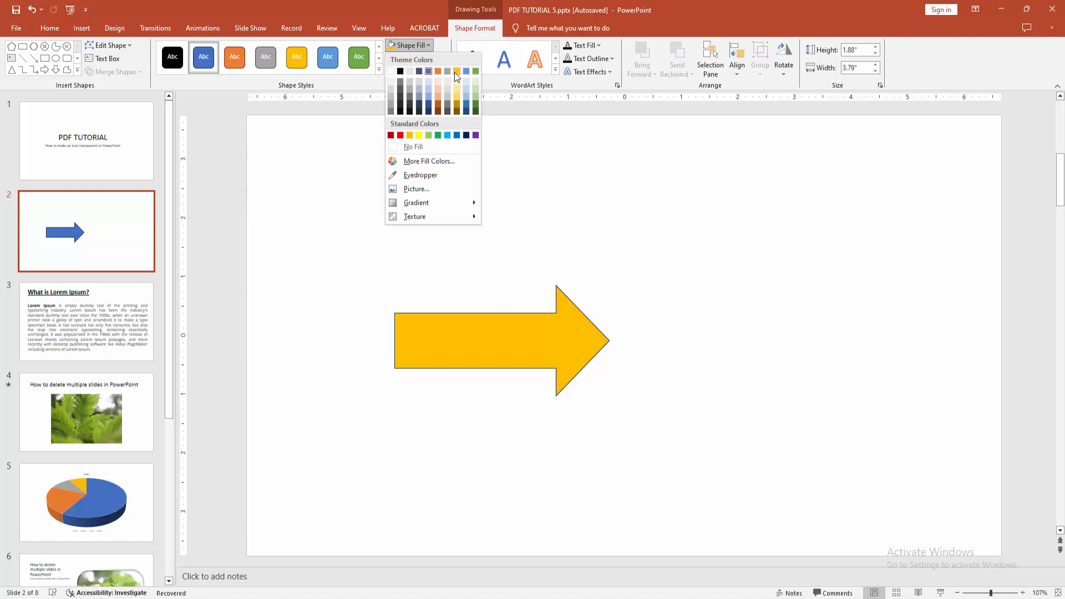
Remove the yellow arrow's outline with No Outline
{"action": "left_click", "coordinate": [415, 58]}
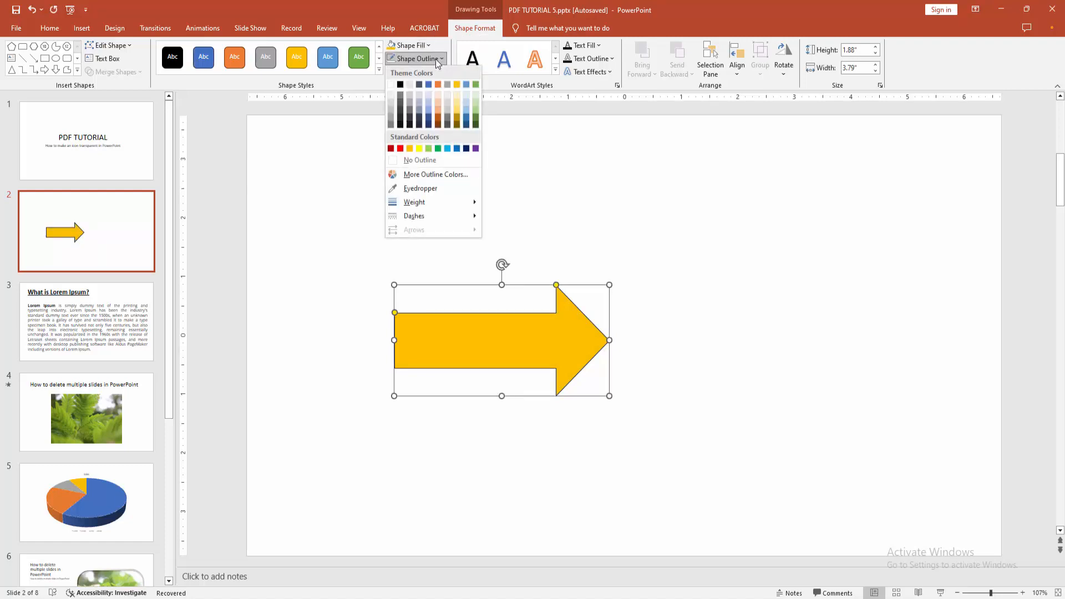
{"action": "left_click", "coordinate": [420, 160]}
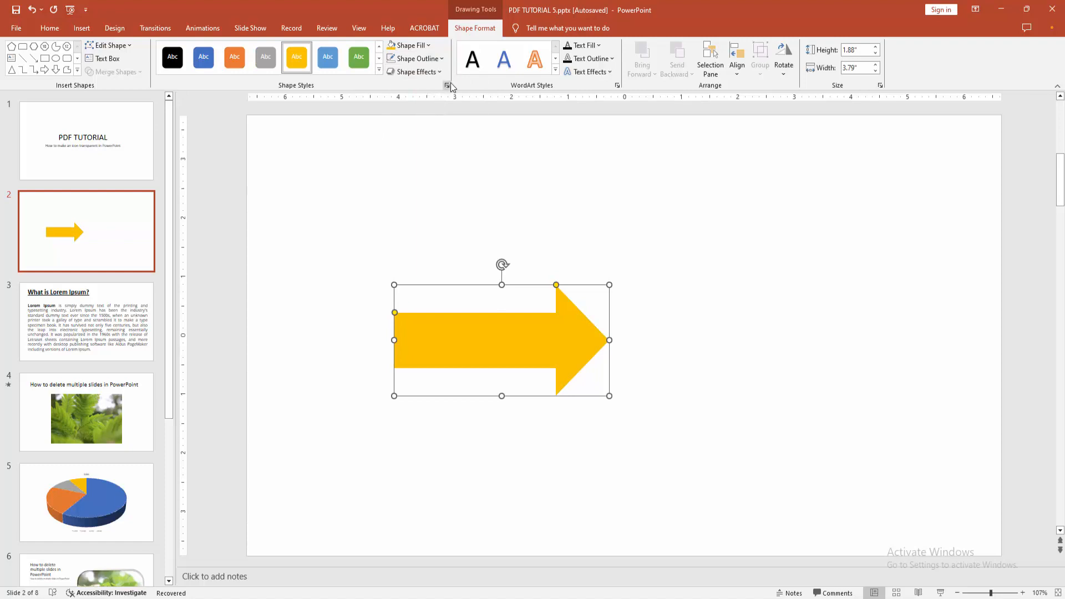
Bring up the Format Shape pane for the yellow arrow
{"action": "left_click", "coordinate": [447, 85]}
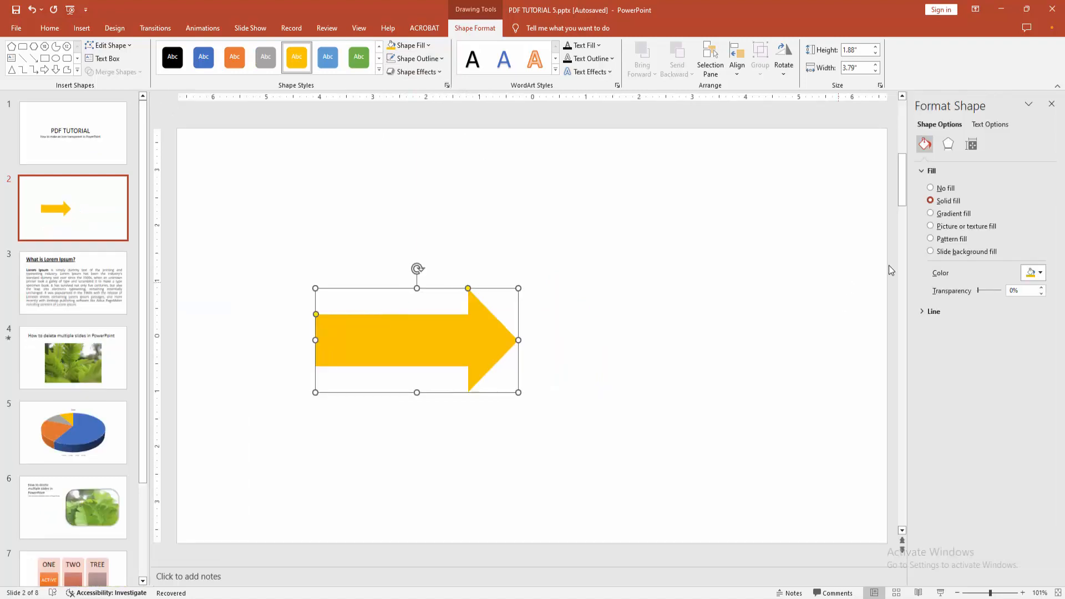
{"action": "mouse_move", "coordinate": [956, 304]}
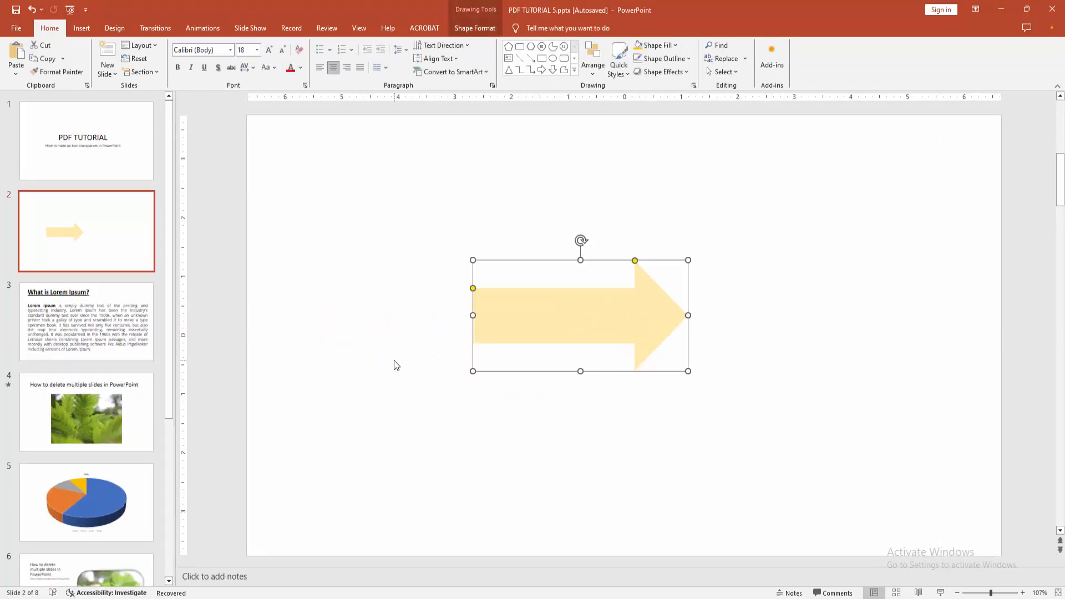
{"action": "left_click", "coordinate": [408, 345]}
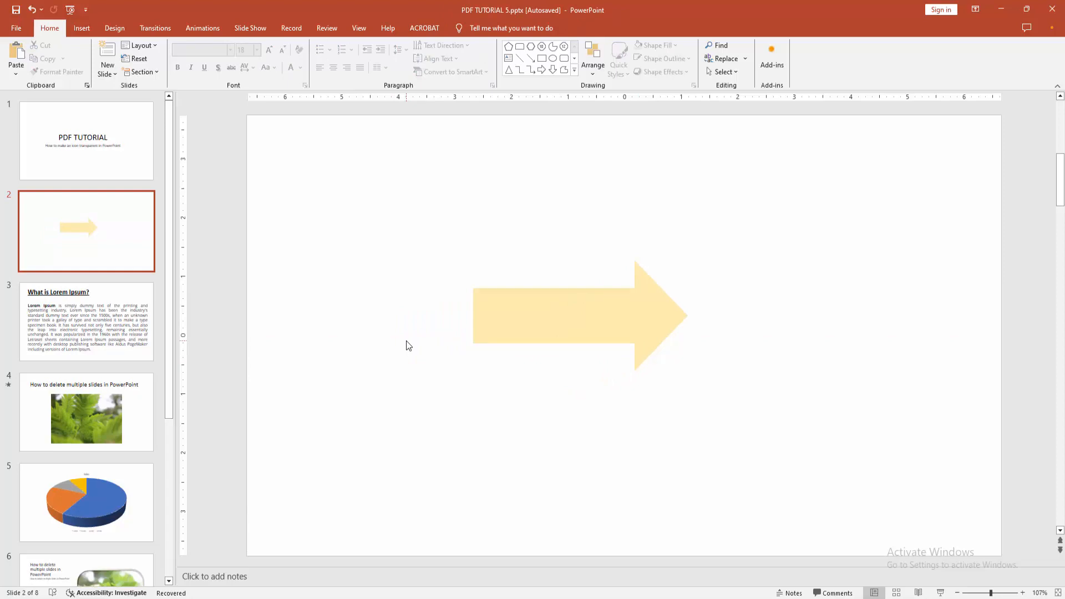
{"action": "mouse_move", "coordinate": [409, 350]}
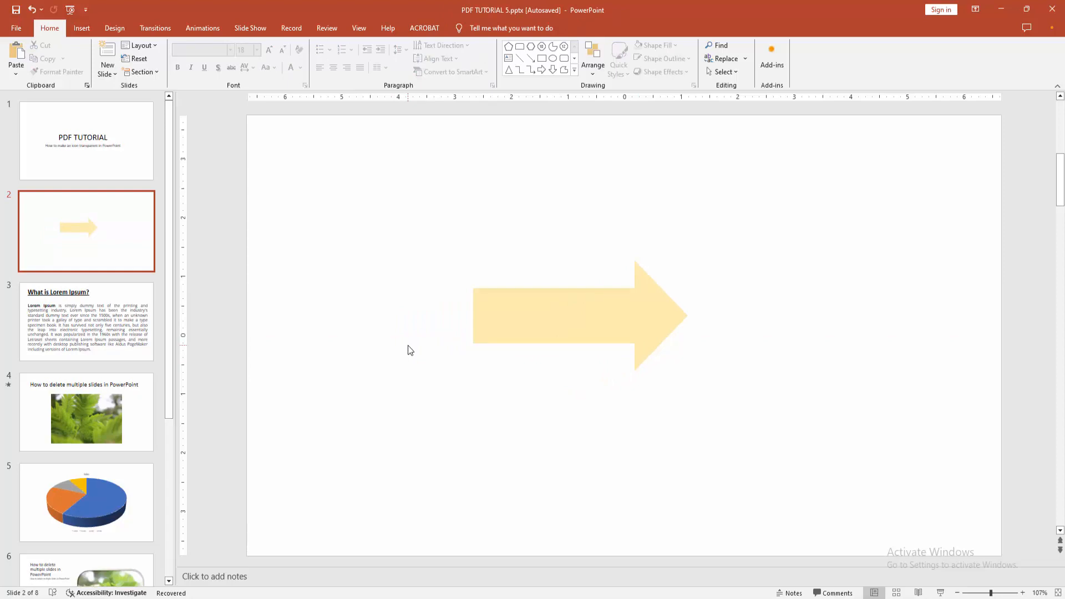